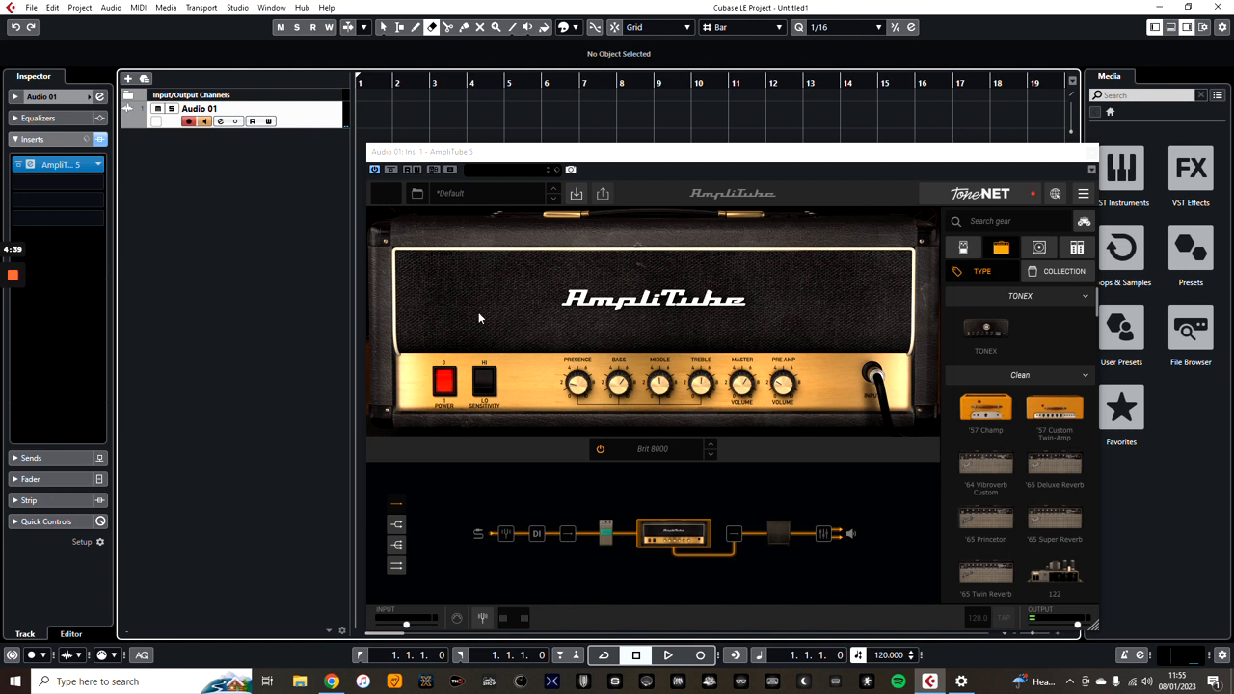
Place the Wah pedal into a stomp slot of the AmpliTube 5 signal chain.
double_click(235, 108)
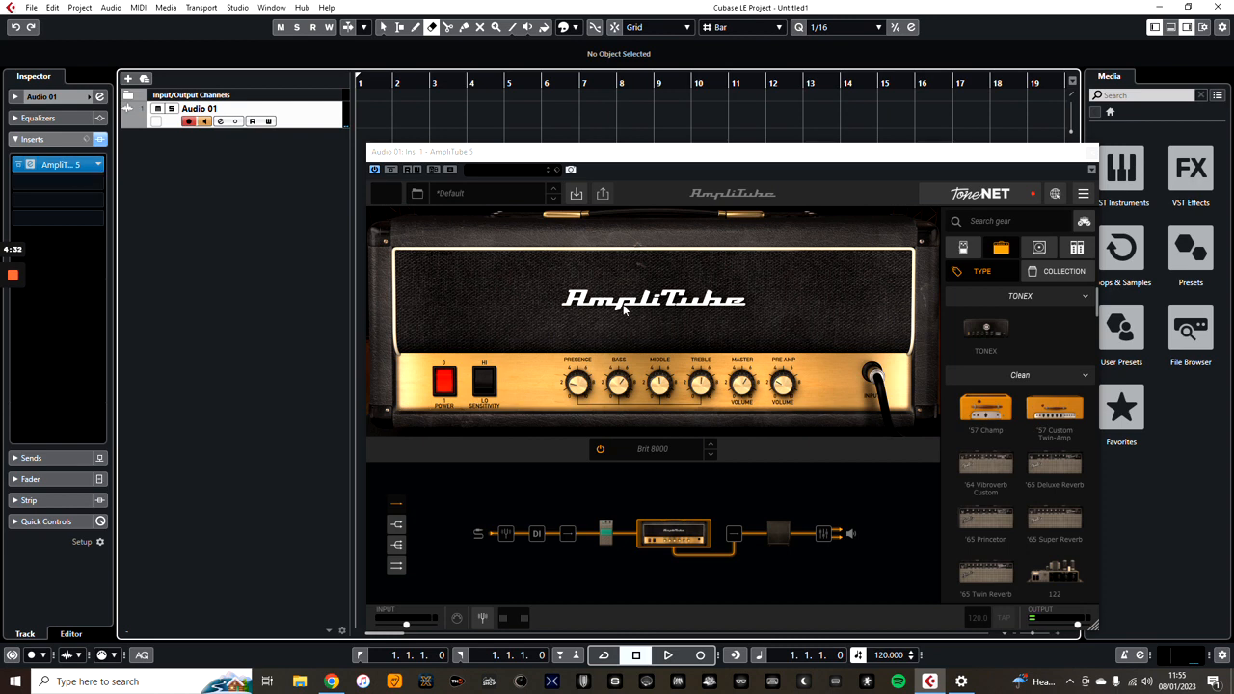
mouse_move(605, 541)
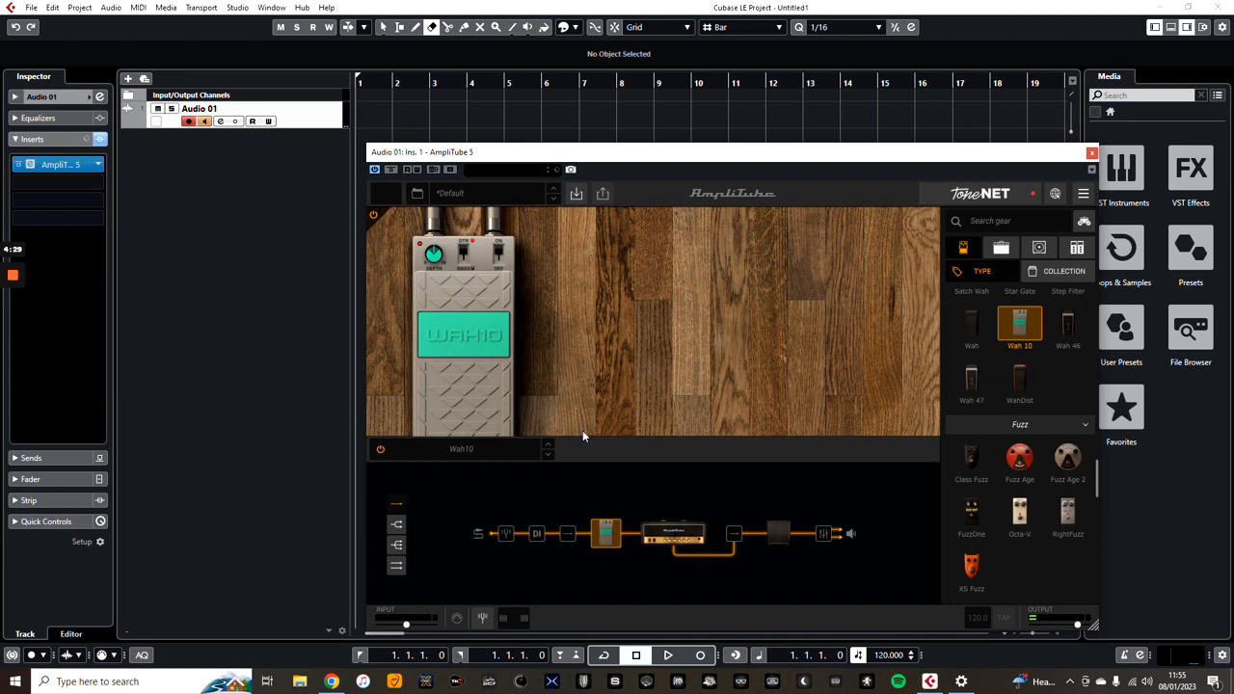
mouse_move(396, 210)
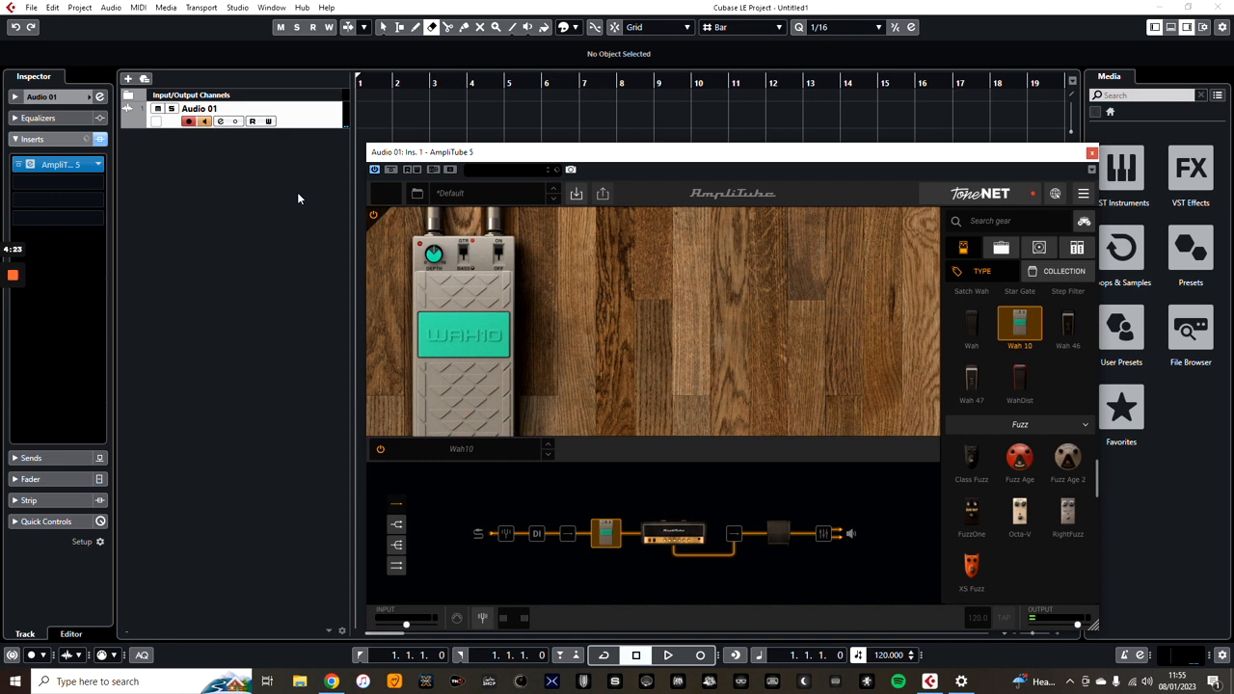
mouse_move(383, 185)
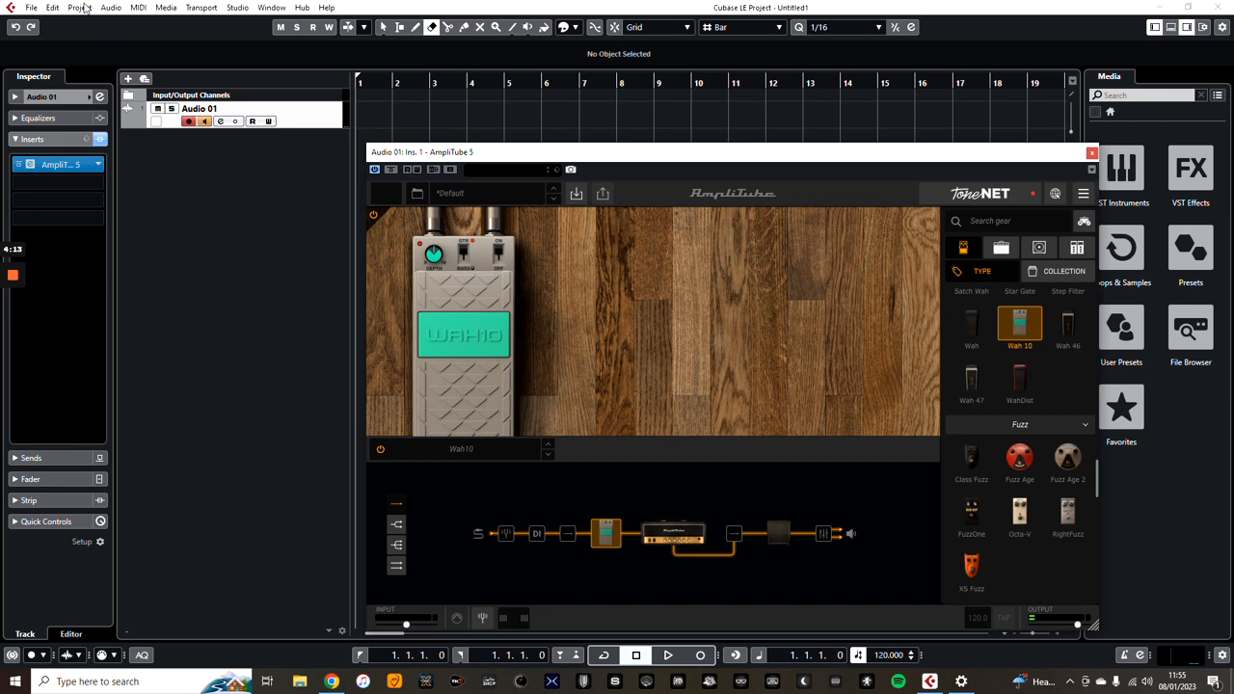
Add a MIDI track via Project > Add Track > MIDI and confirm Add Track.
click(80, 7)
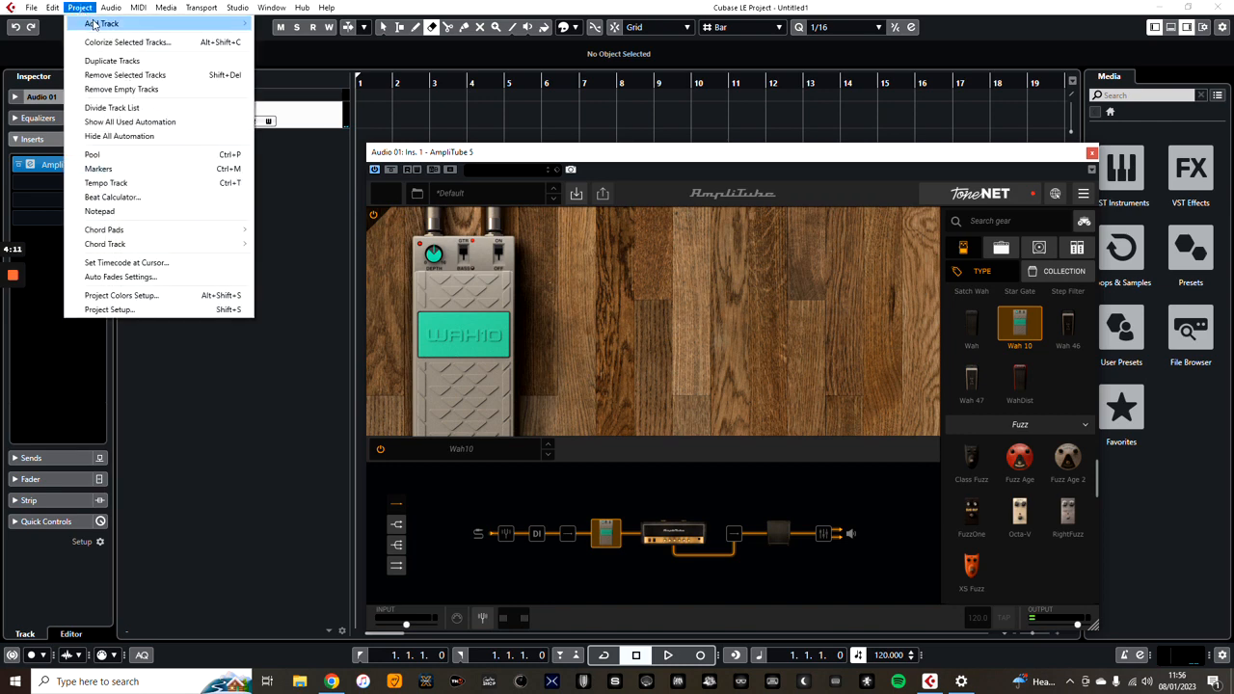
click(101, 23)
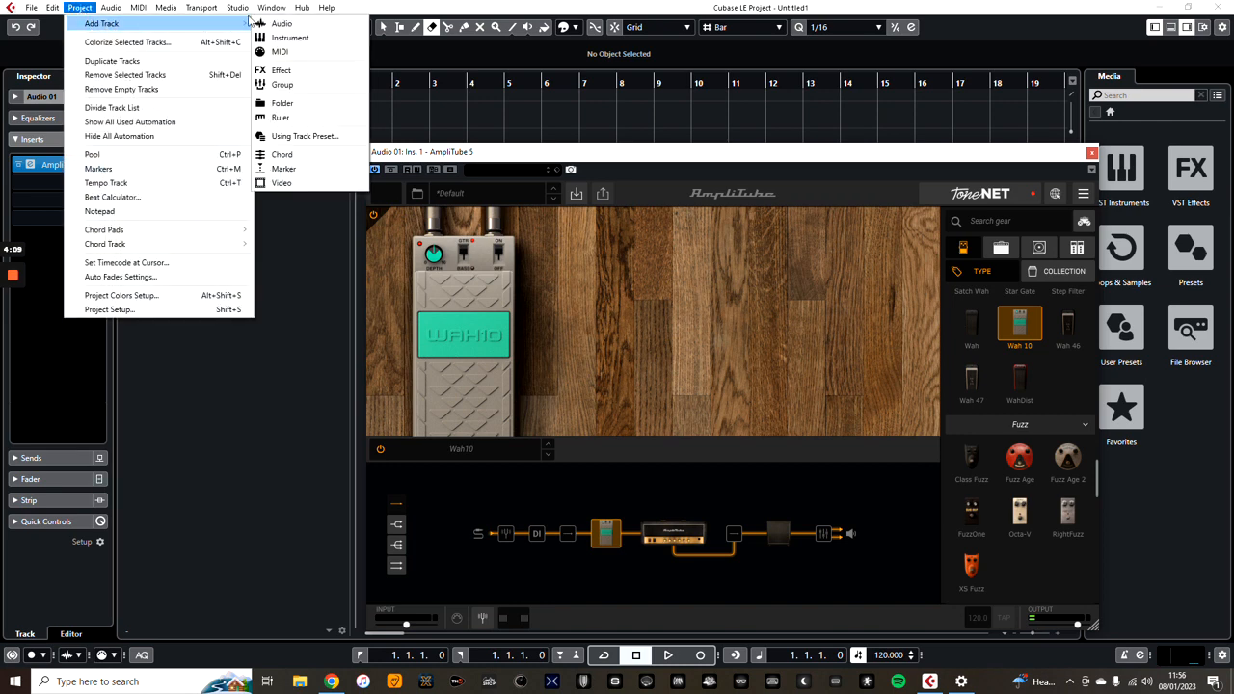
mouse_move(282, 50)
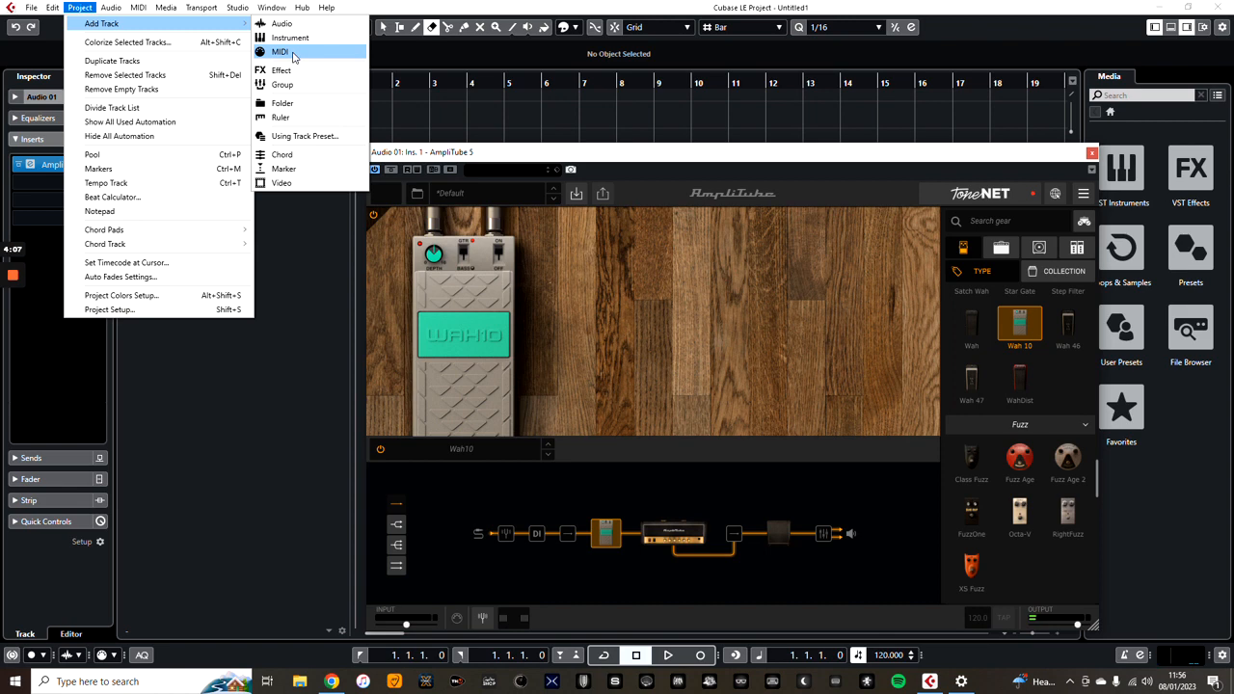
click(282, 50)
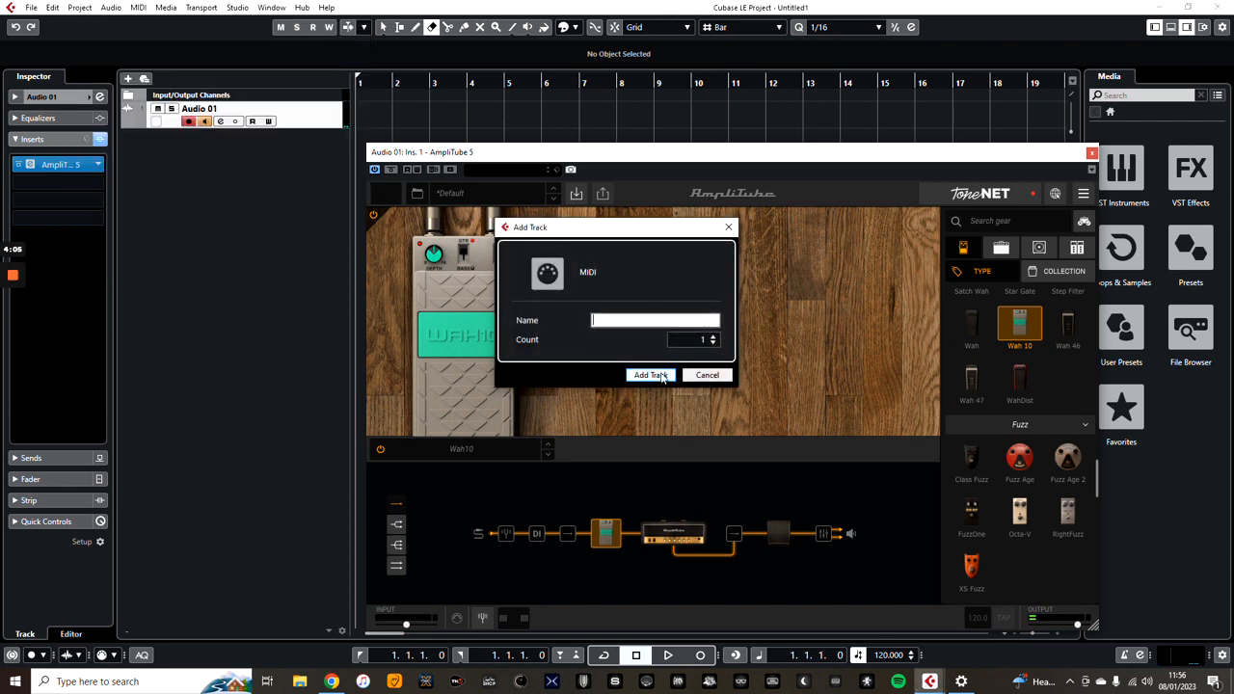
click(652, 374)
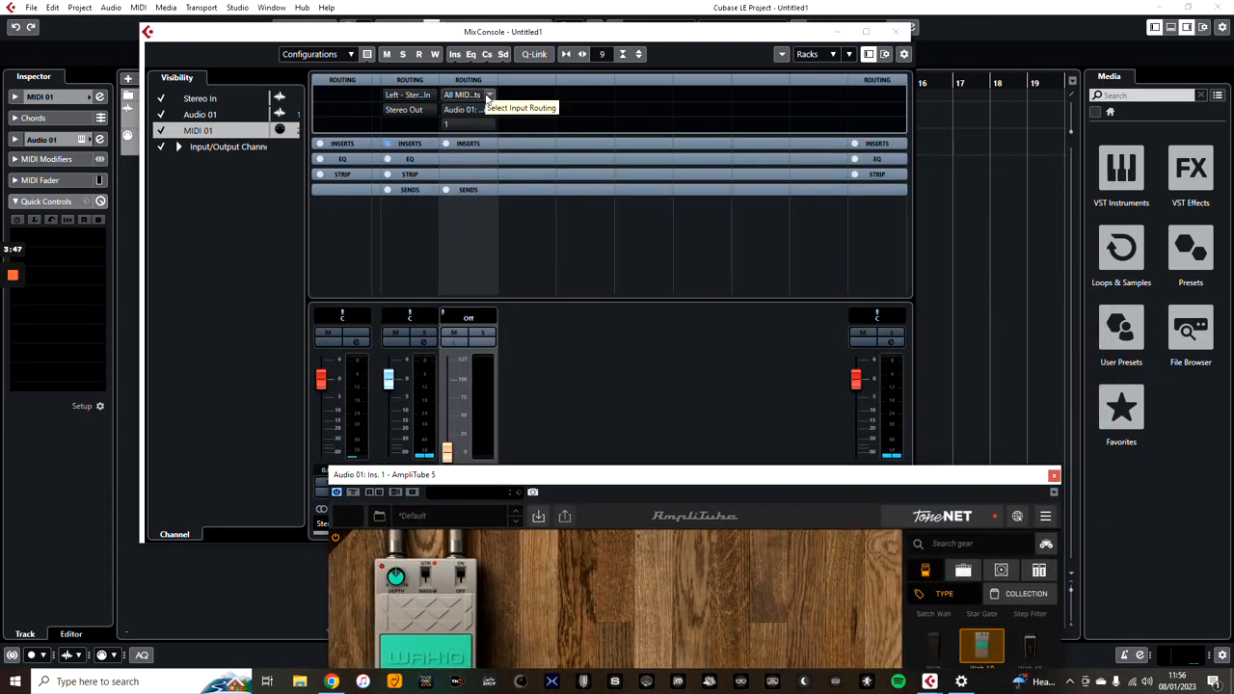
Set MIDI 01's input routing to All MIDI Inputs in MixConsole.
click(466, 108)
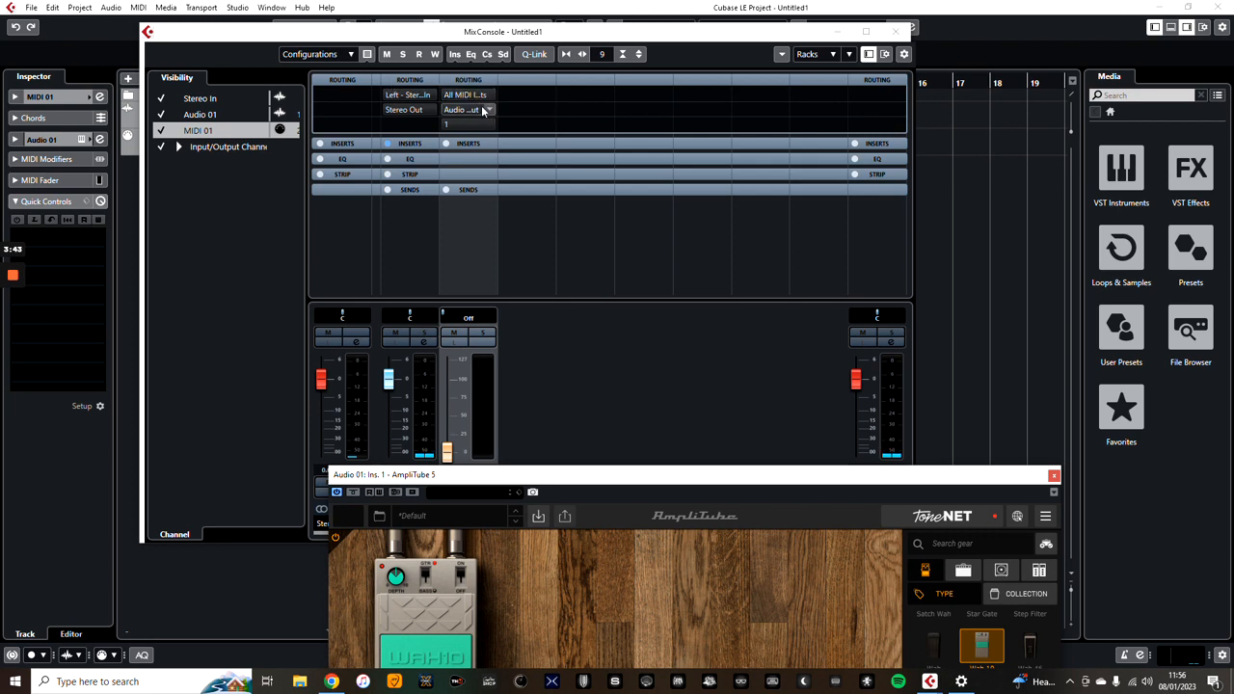
click(486, 108)
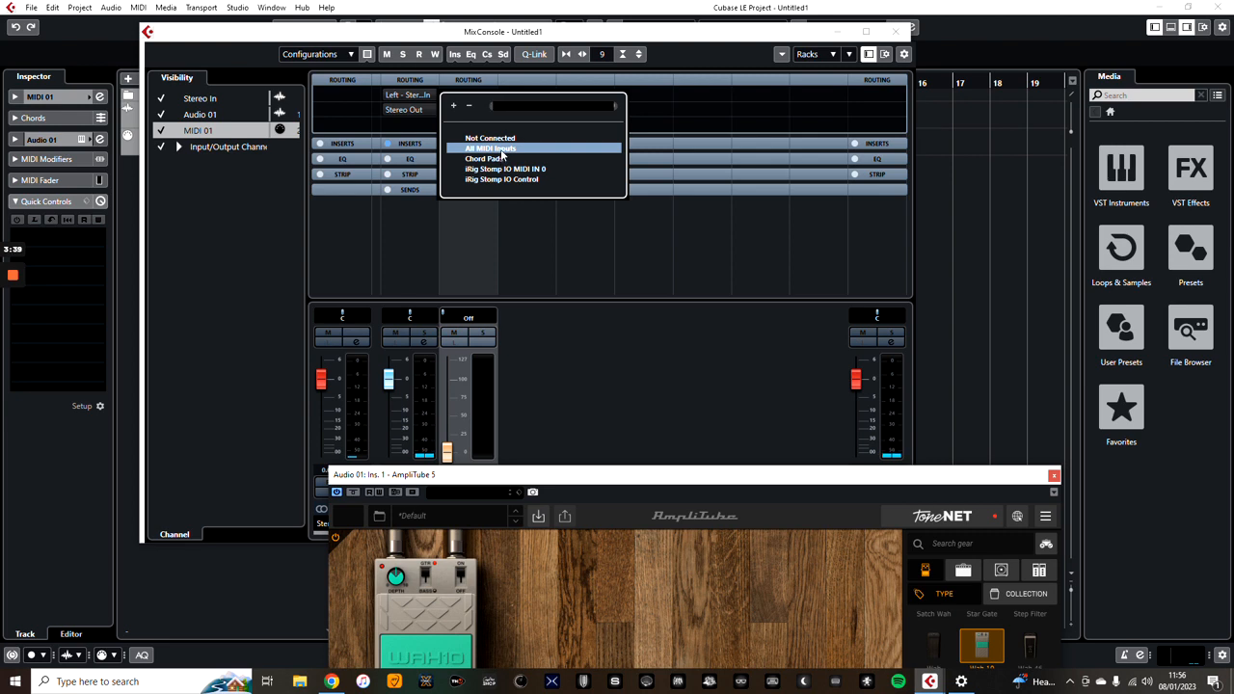
mouse_move(536, 181)
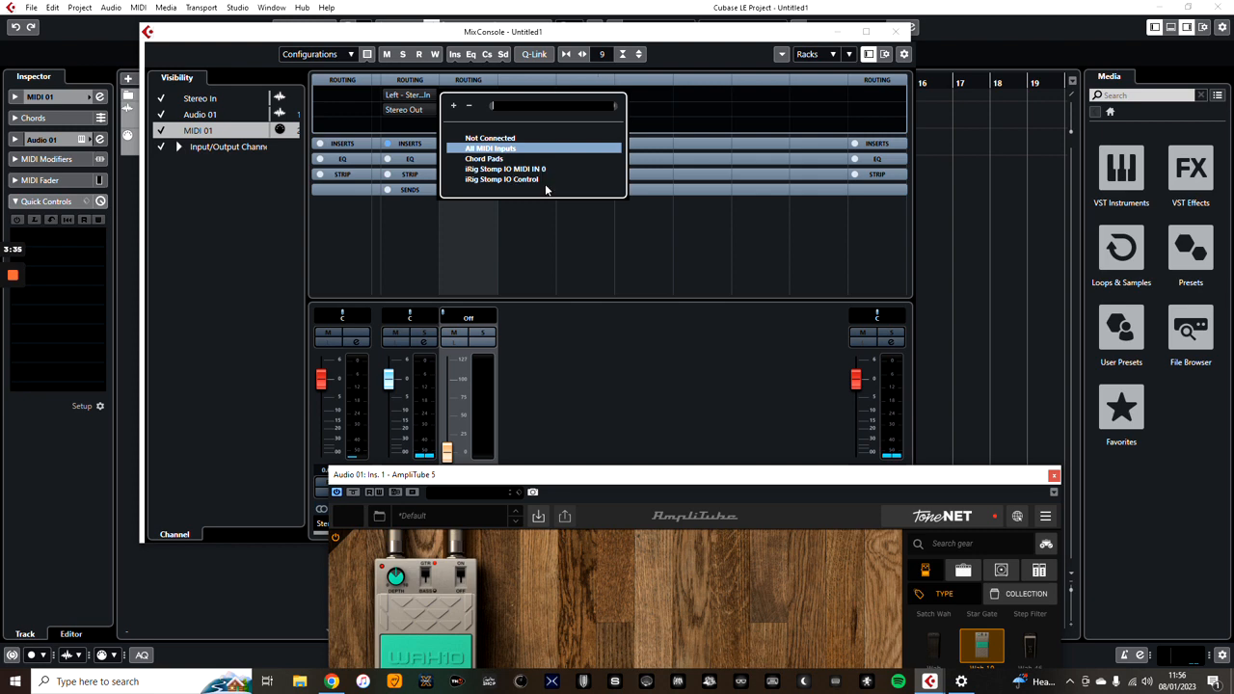
mouse_move(524, 154)
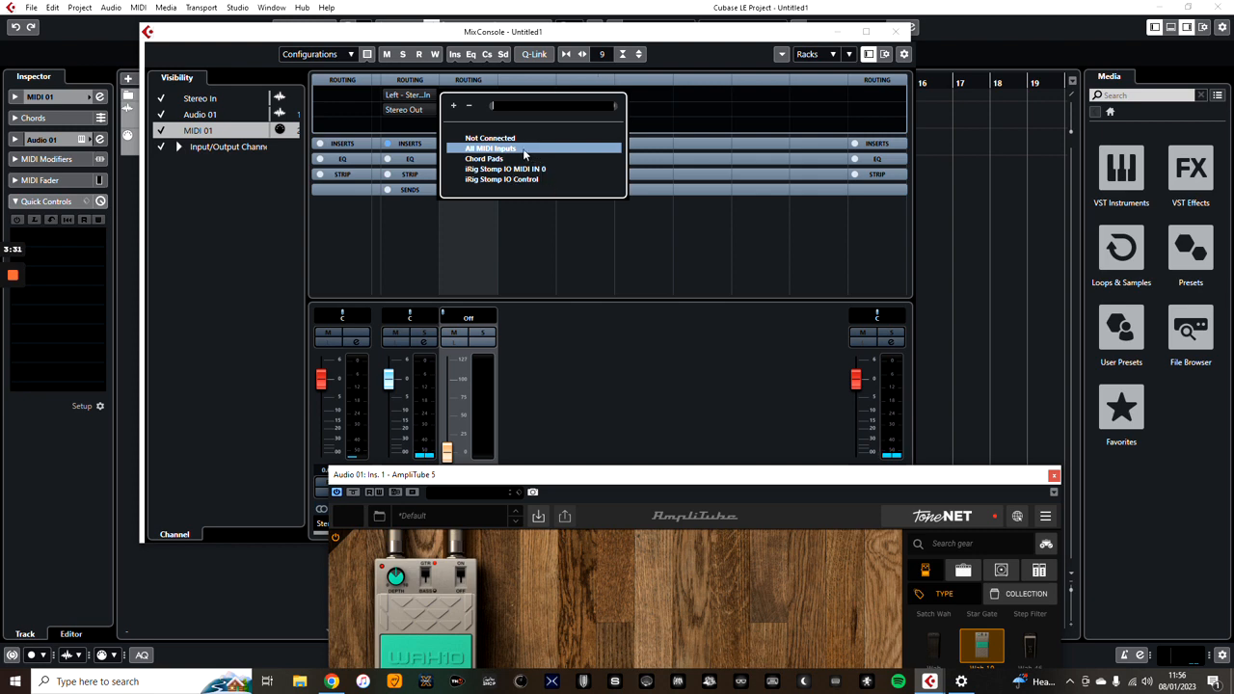
click(491, 148)
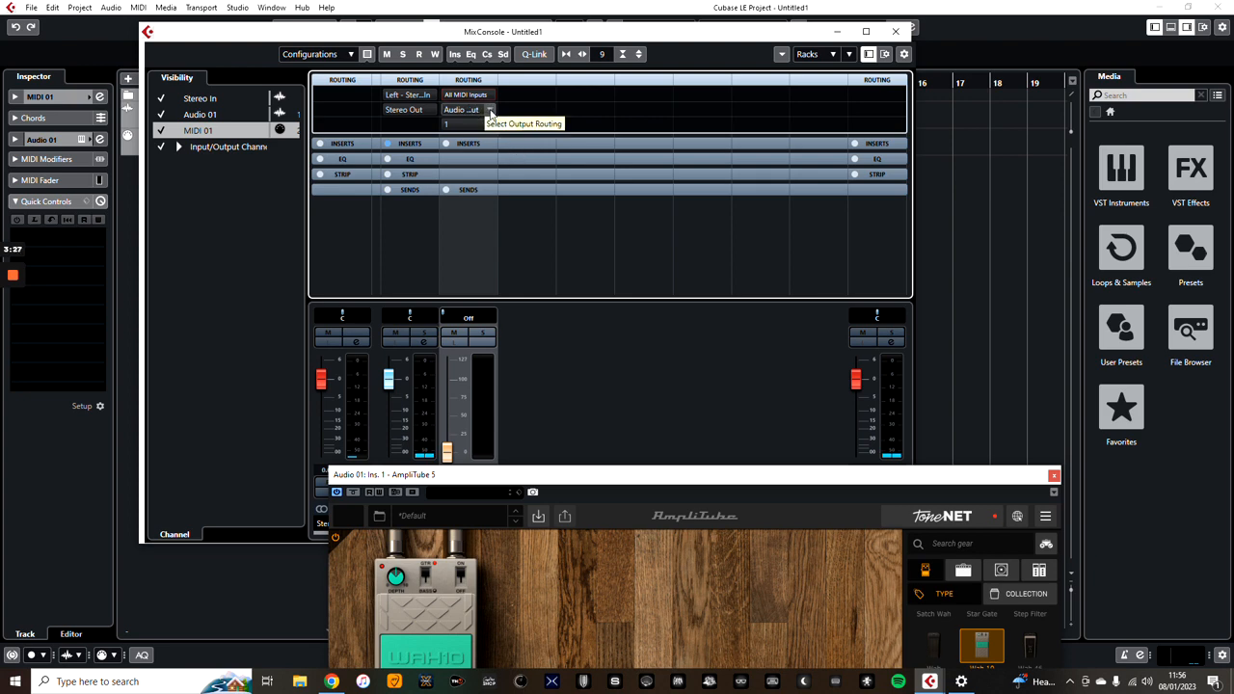
Route MIDI 01's output to Audio 01 Ins. 1 AmpliTube 5 MIDI Input and close MixConsole.
click(461, 108)
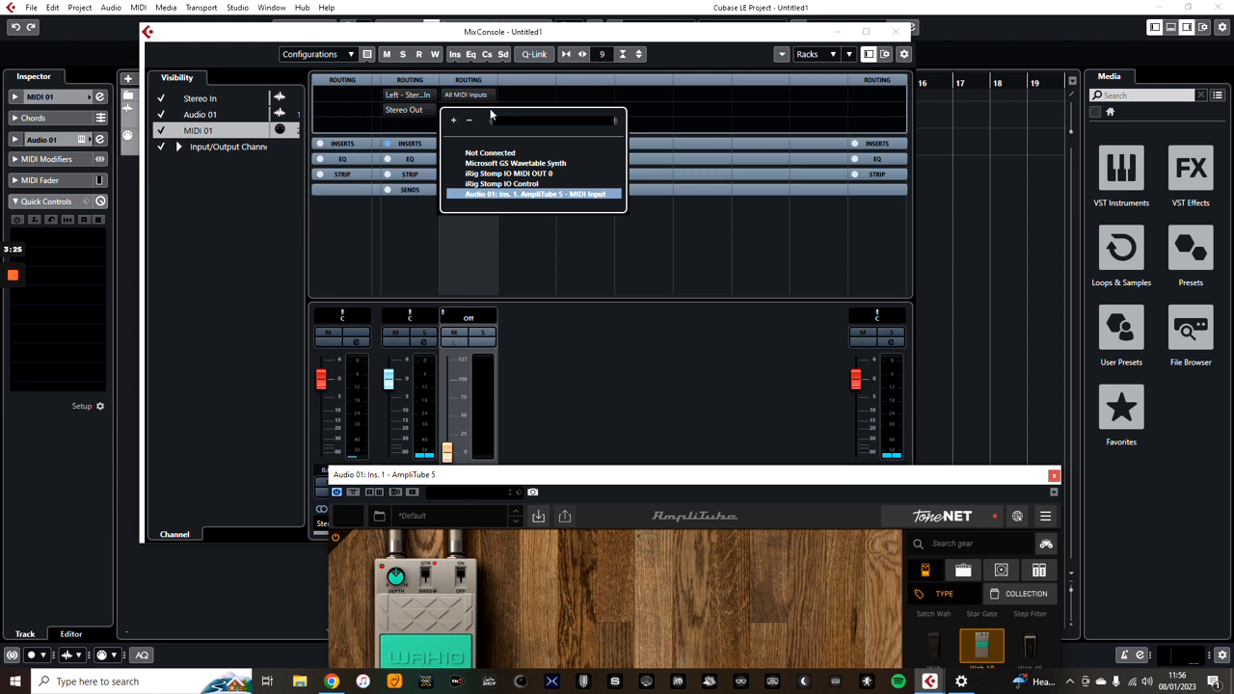
mouse_move(536, 189)
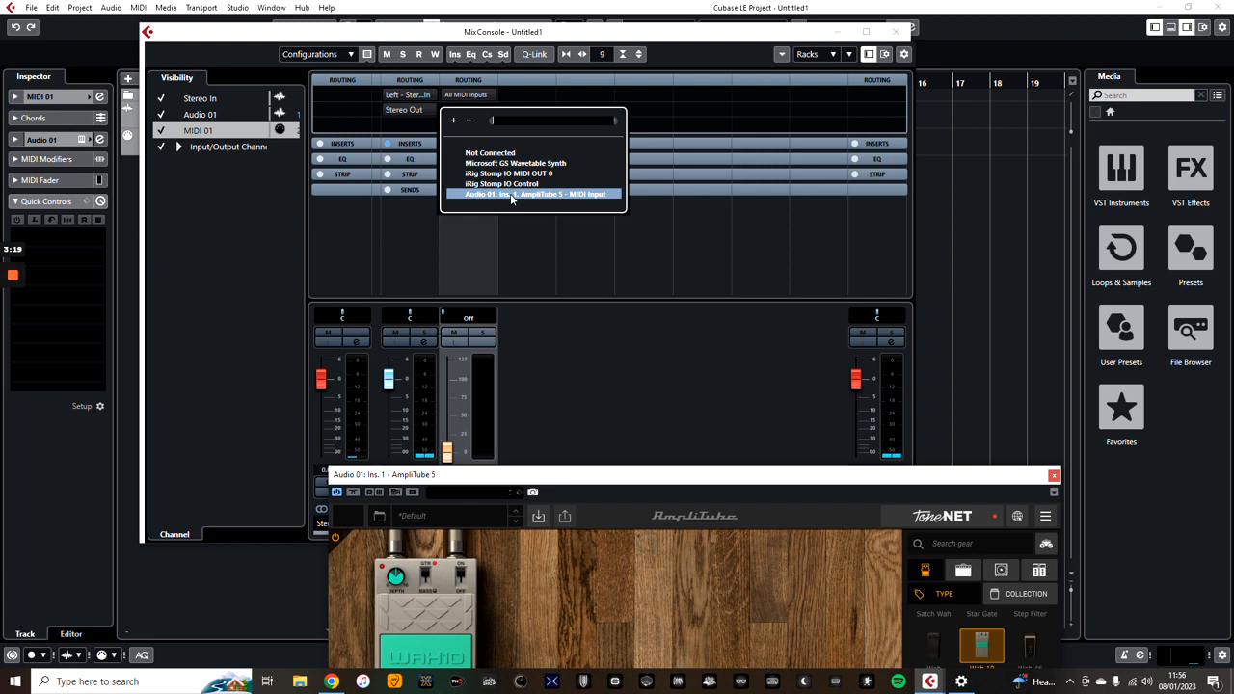
click(536, 193)
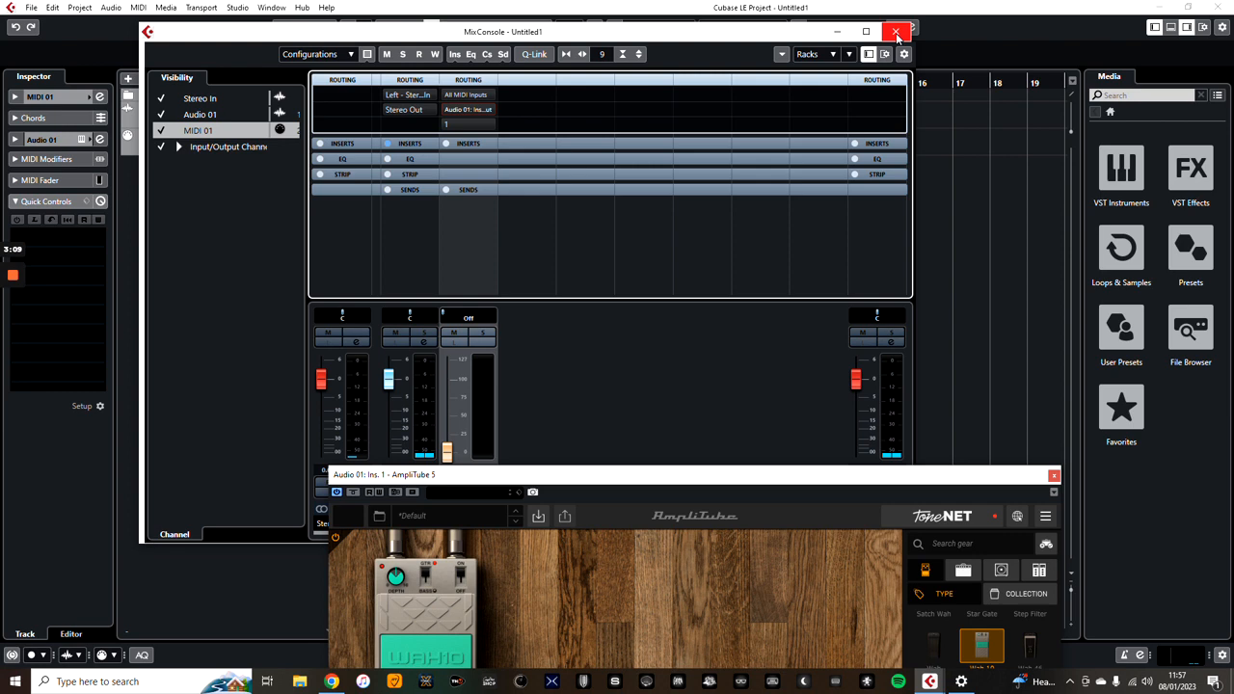
click(896, 31)
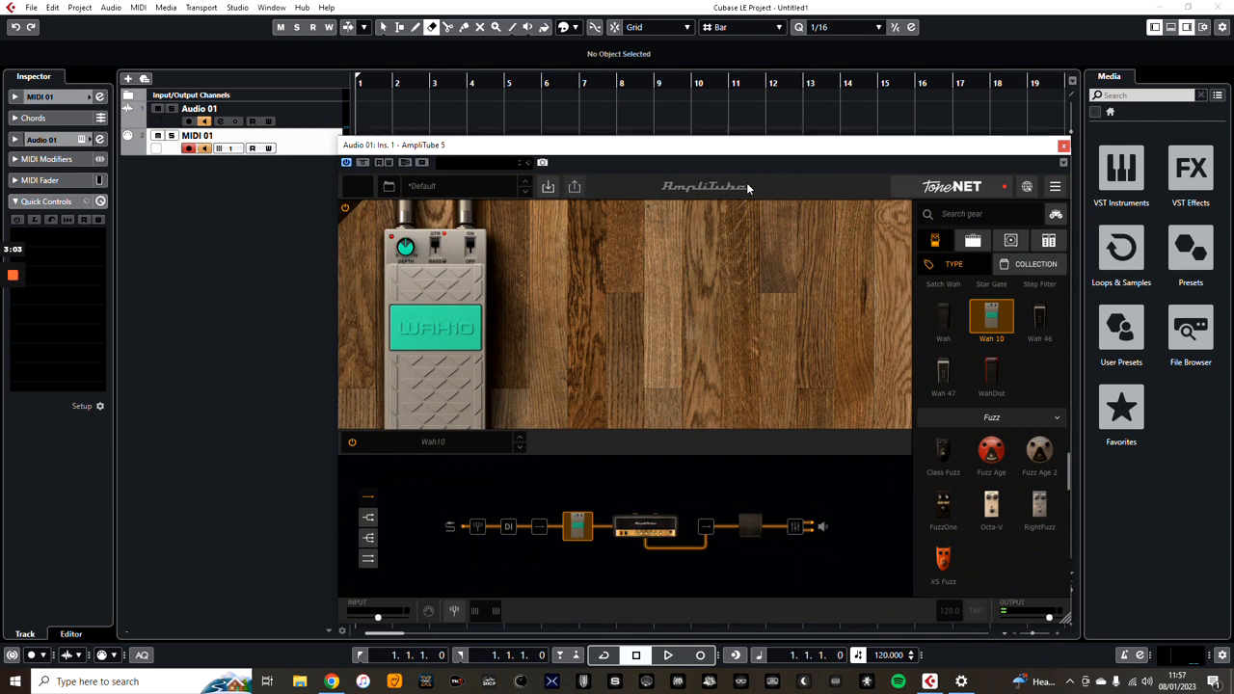
mouse_move(627, 339)
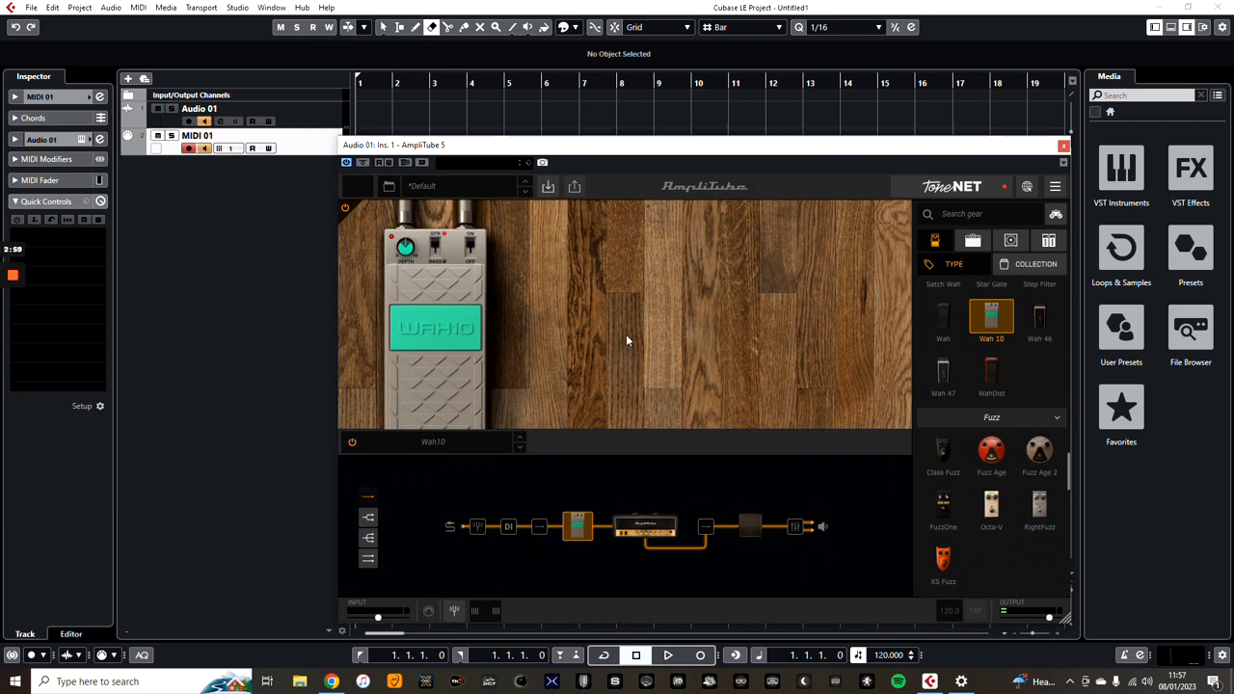
mouse_move(453, 364)
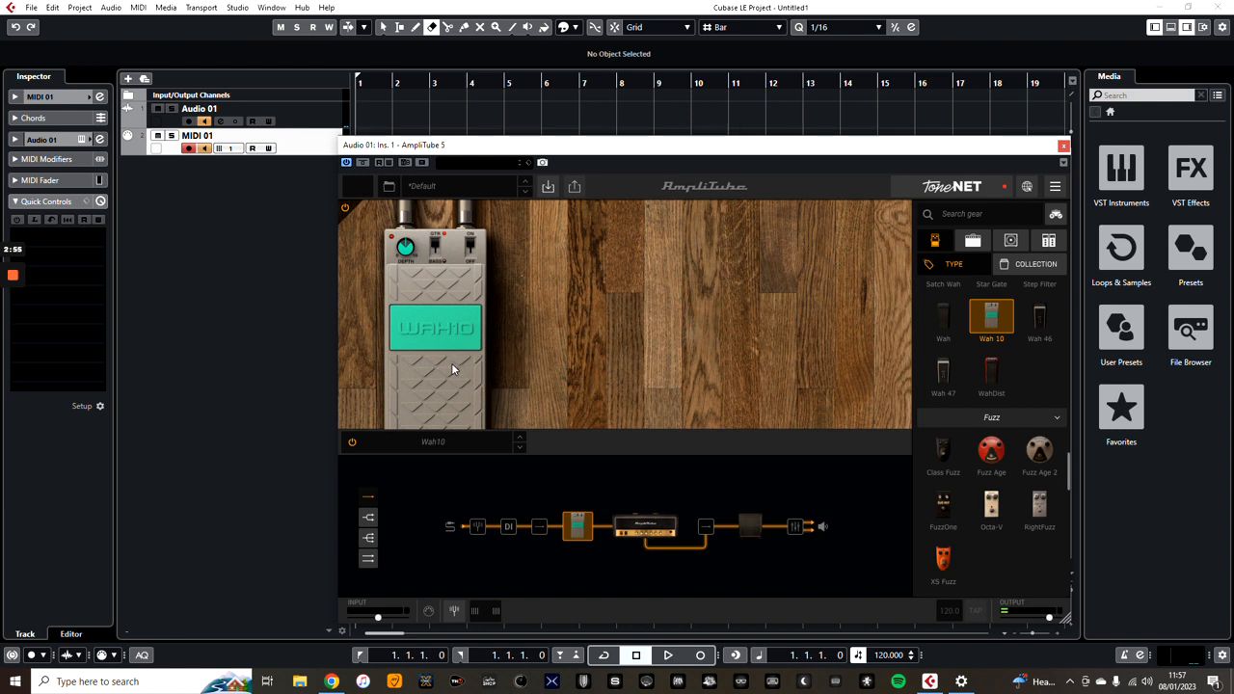
mouse_move(447, 358)
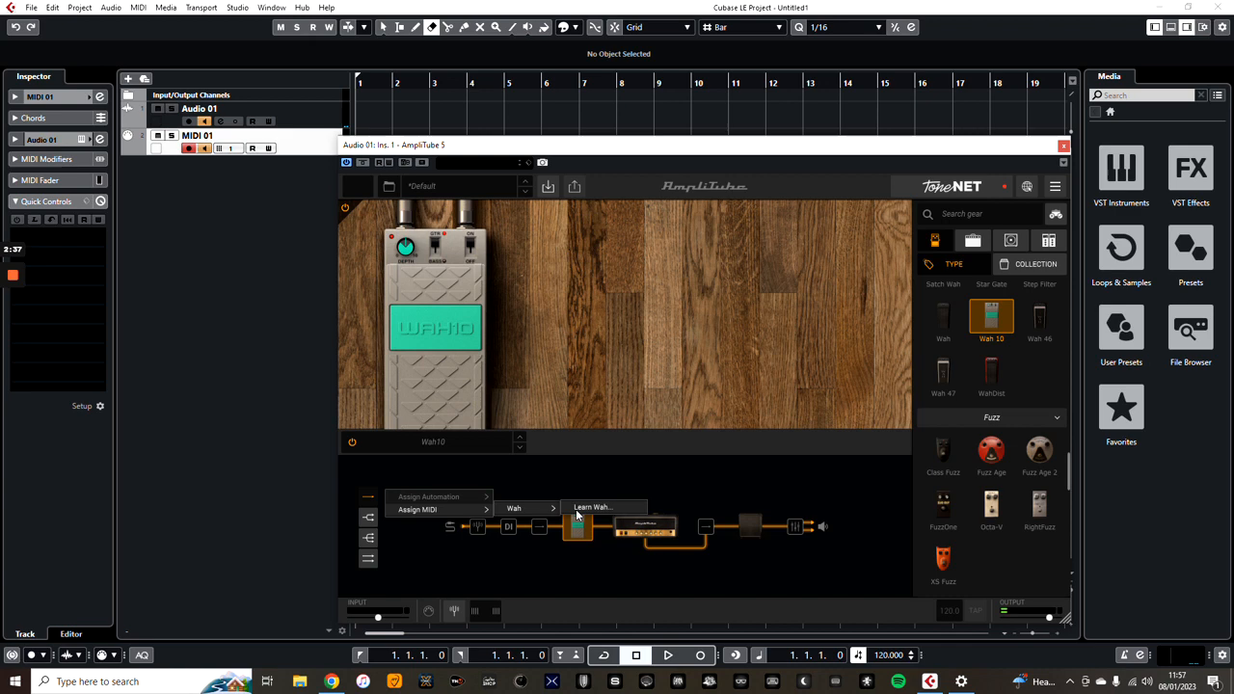
Start Learn Wah via Assign MIDI so the wah follows the expression pedal.
click(592, 507)
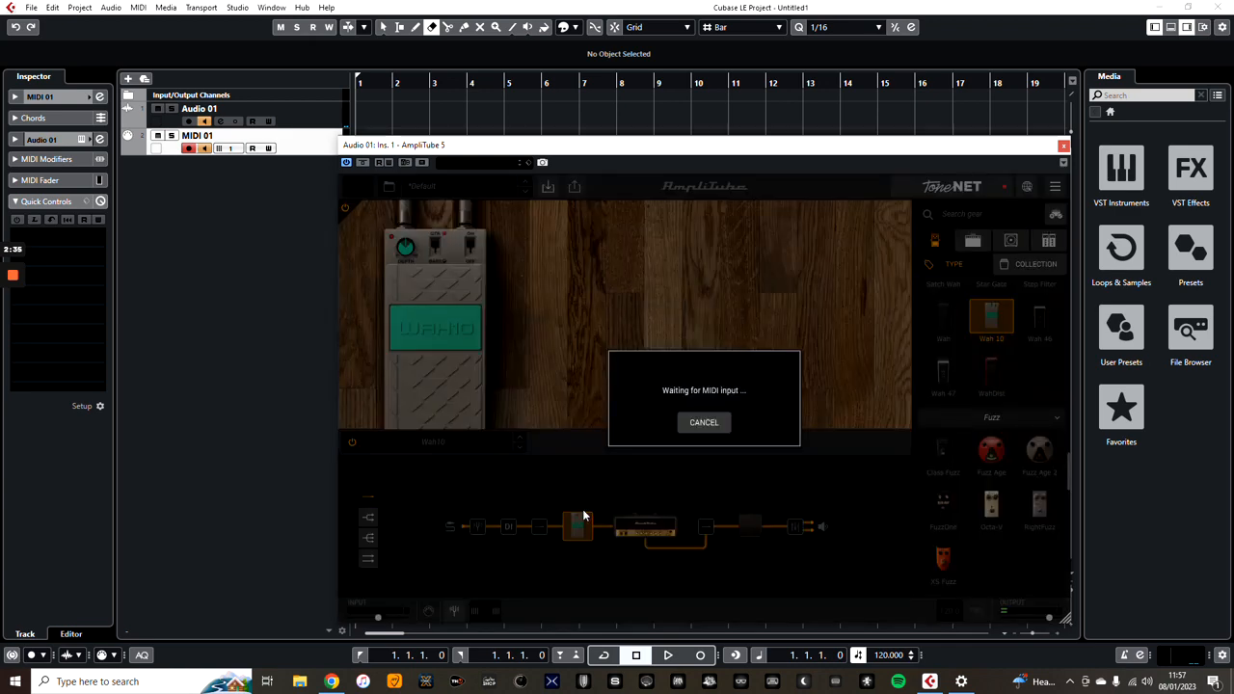
click(704, 422)
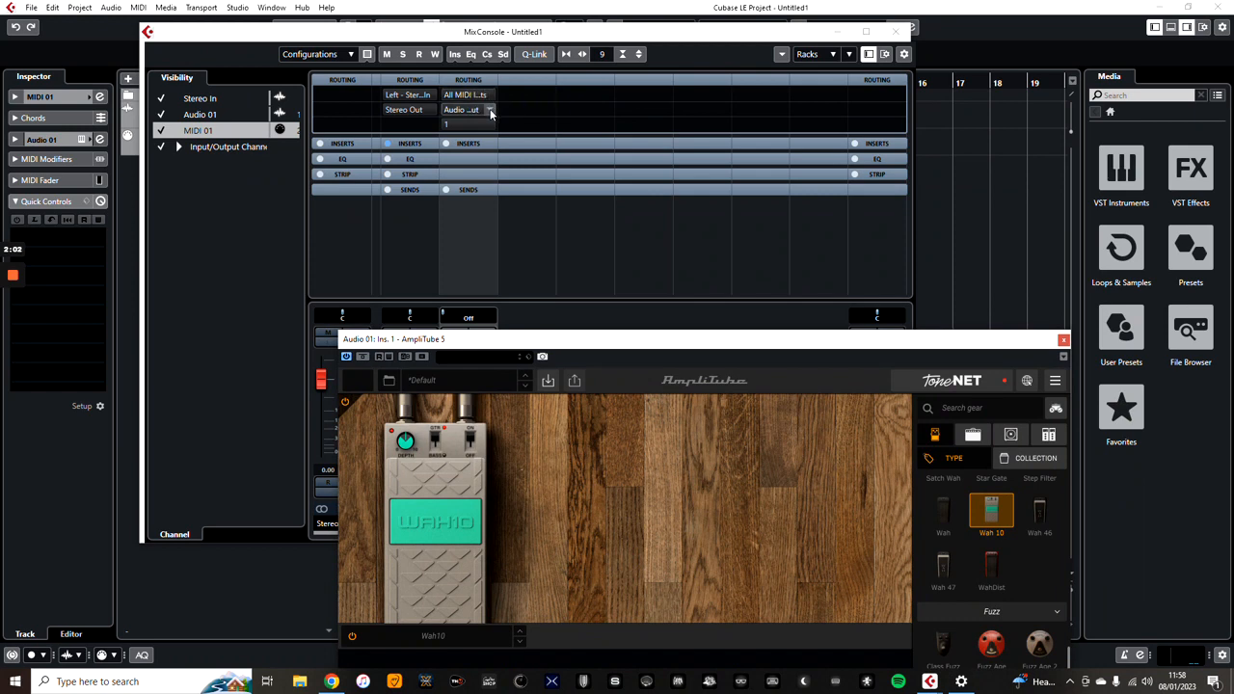
Reselect Audio 01 Ins. 1 AmpliTube 5 MIDI Input as MIDI 01's output and close MixConsole.
click(491, 108)
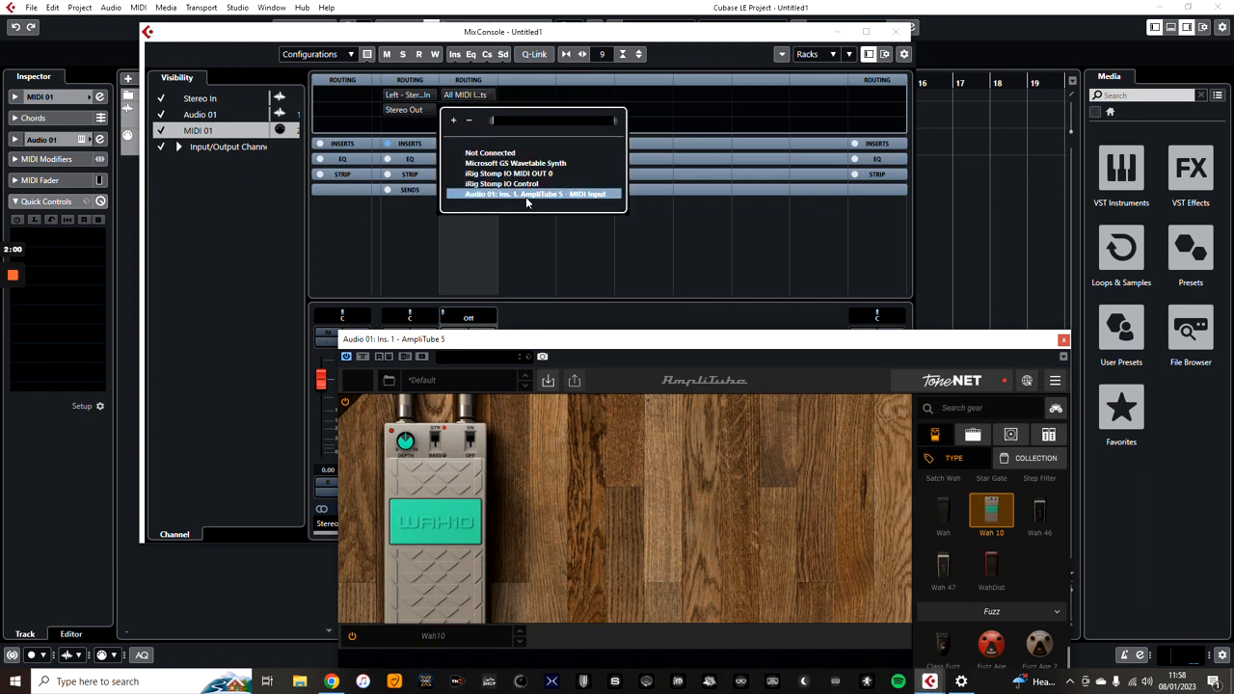
click(536, 192)
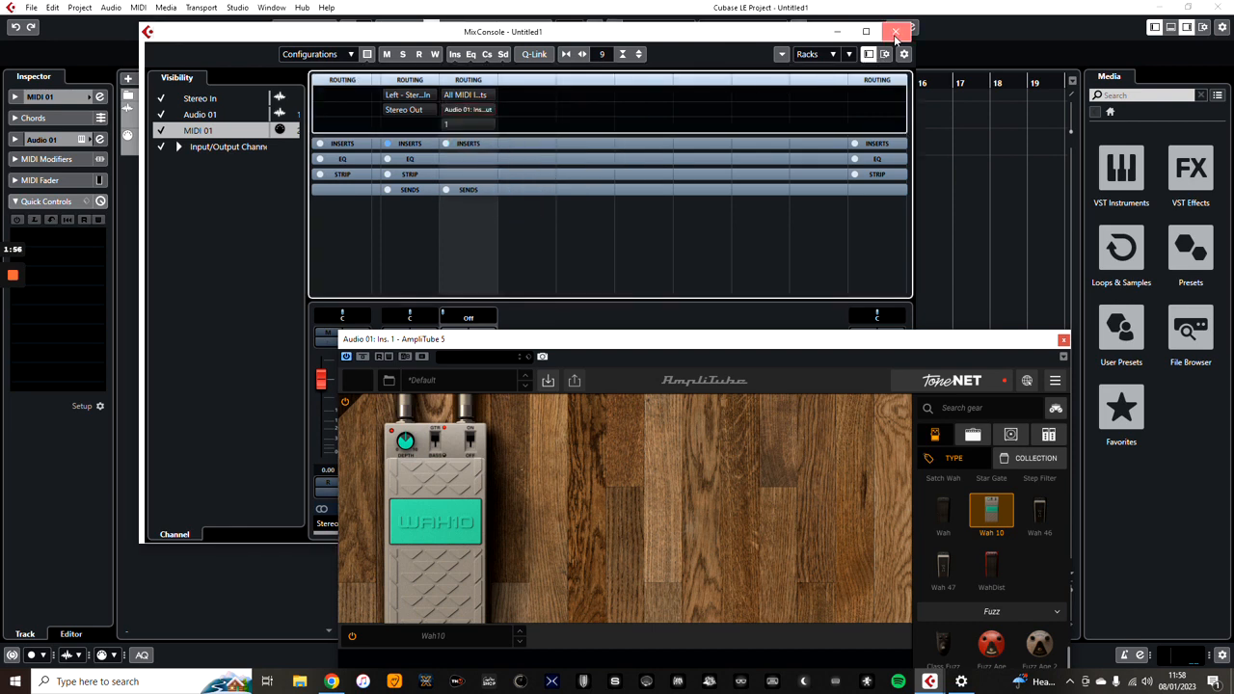
click(895, 31)
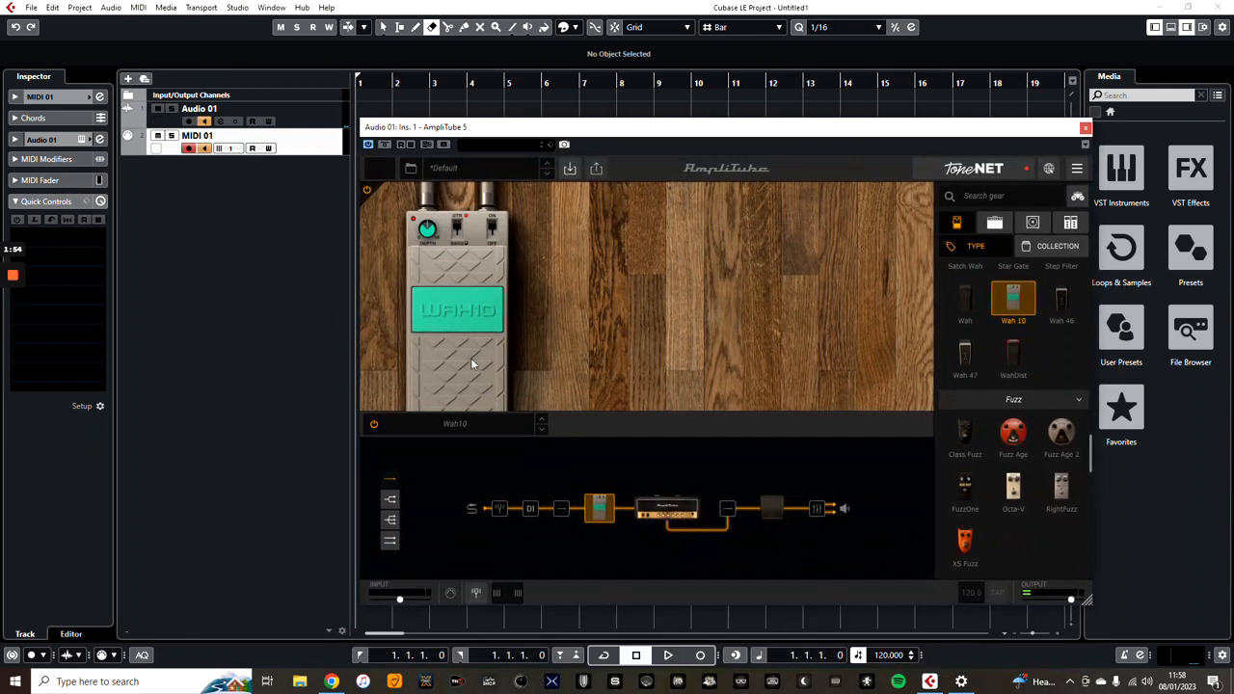
mouse_move(474, 360)
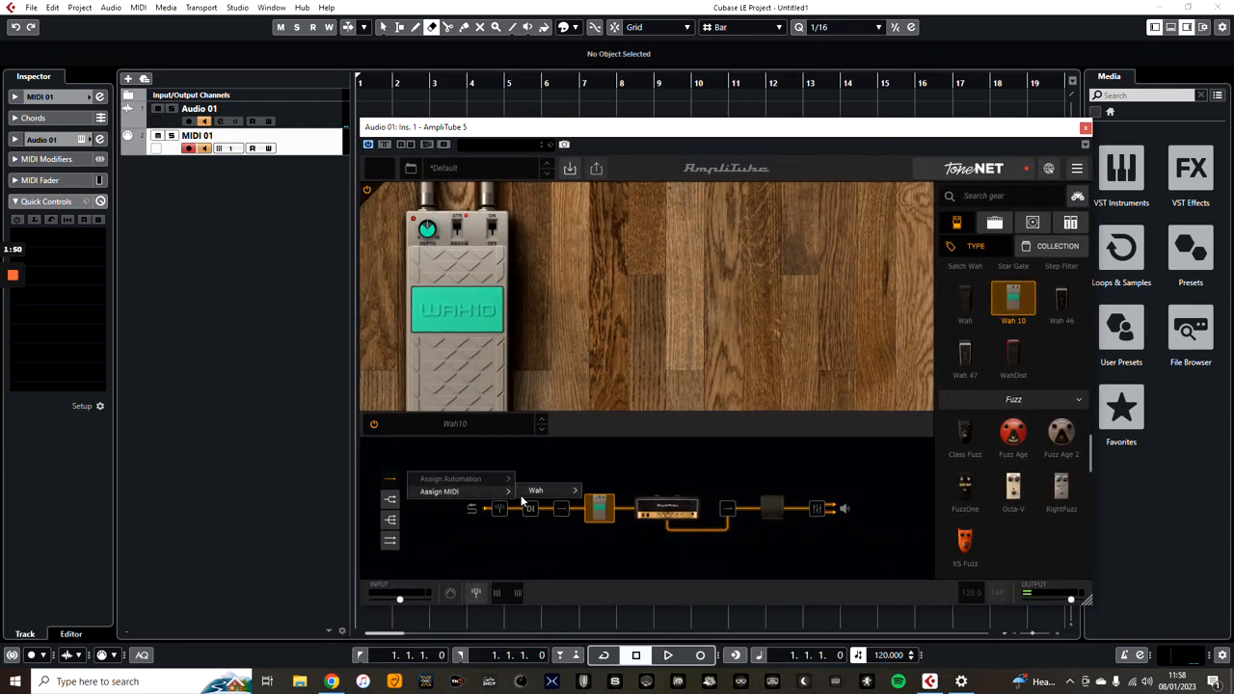
click(575, 492)
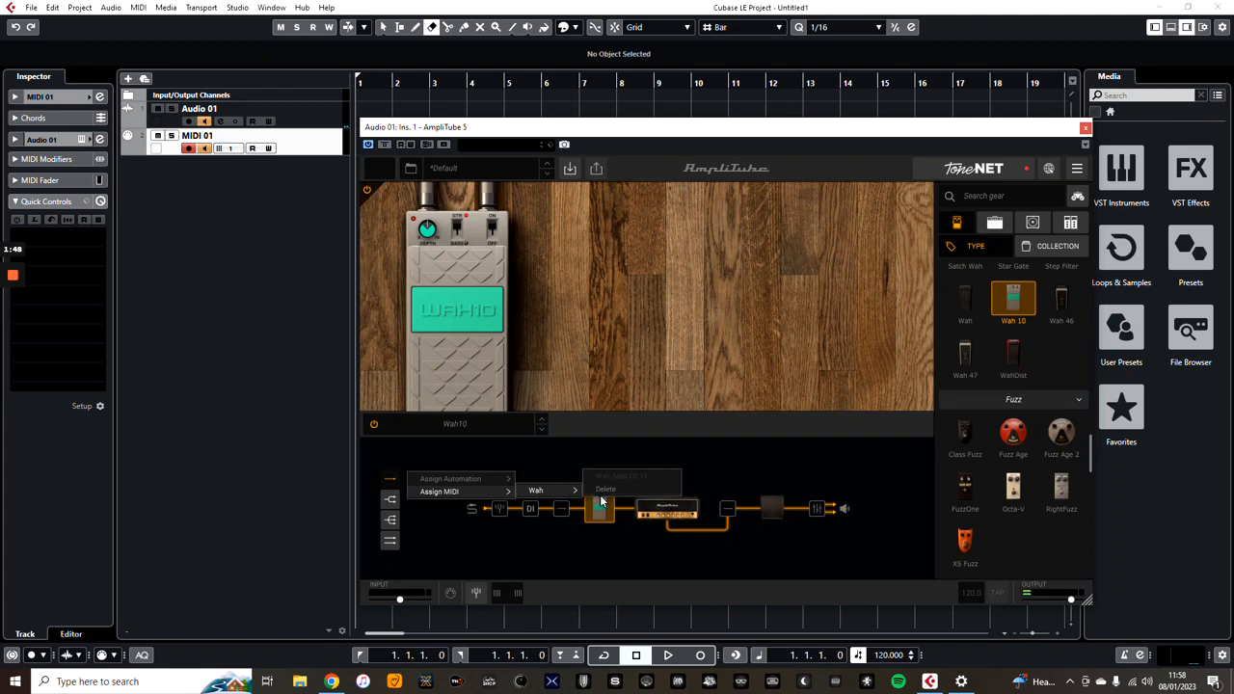
mouse_move(606, 489)
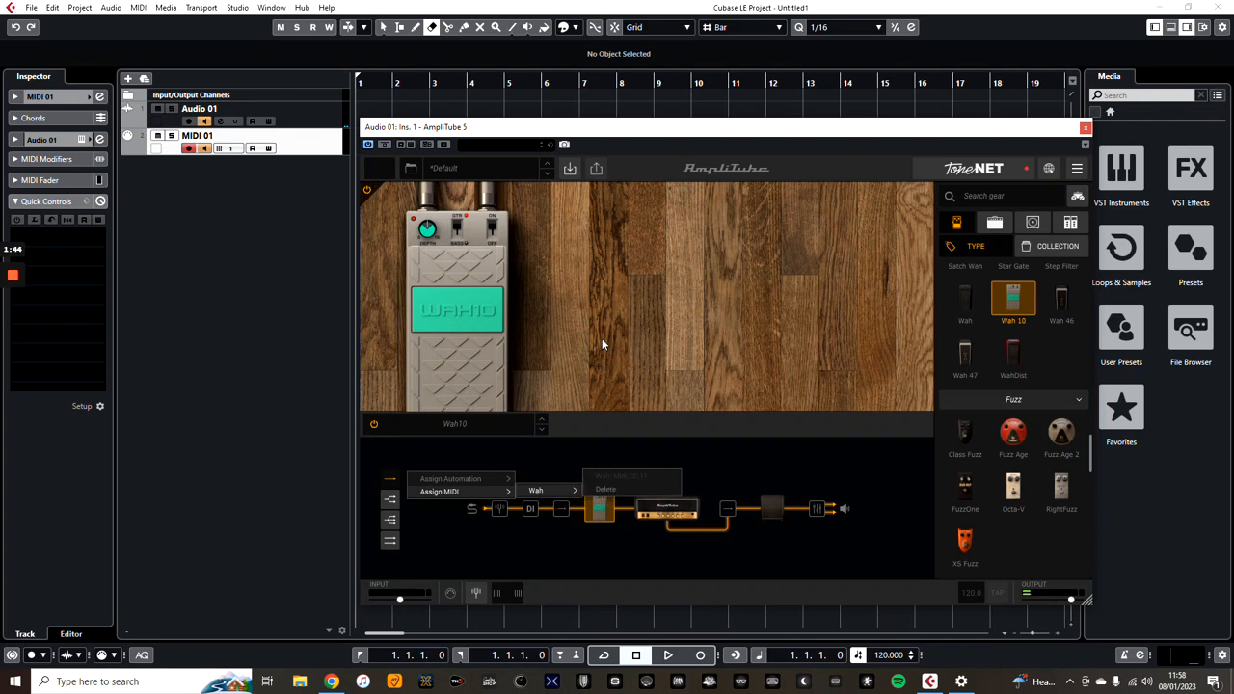
click(602, 343)
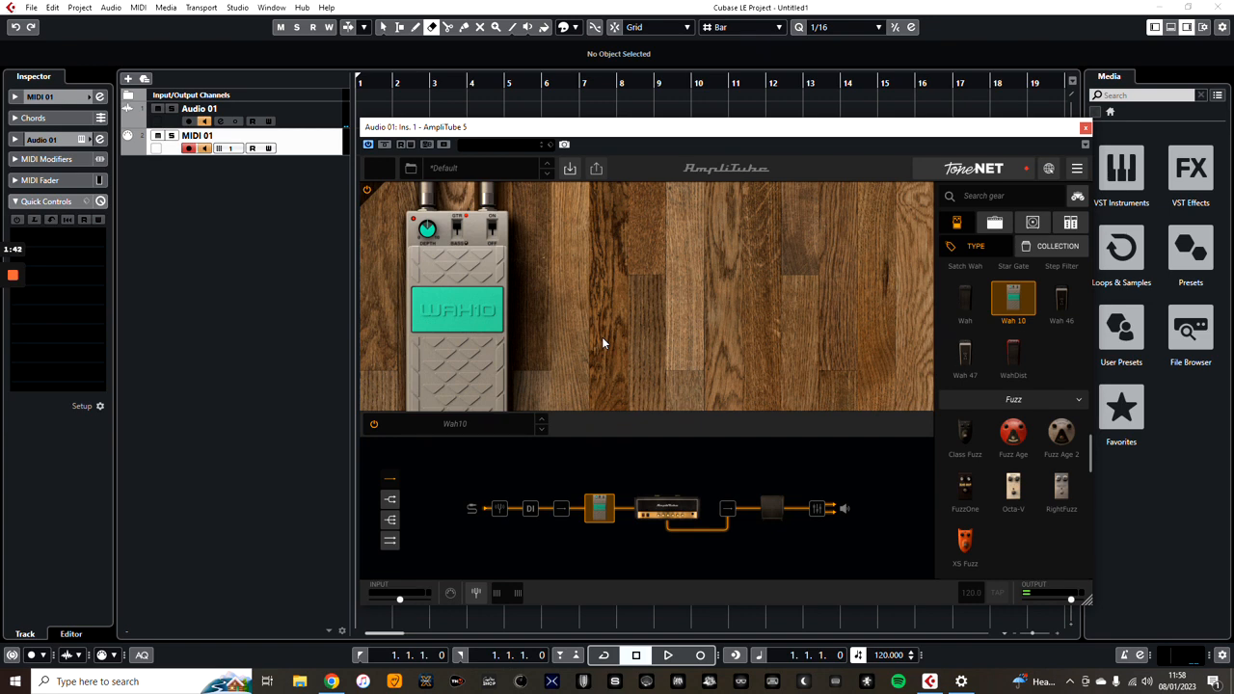